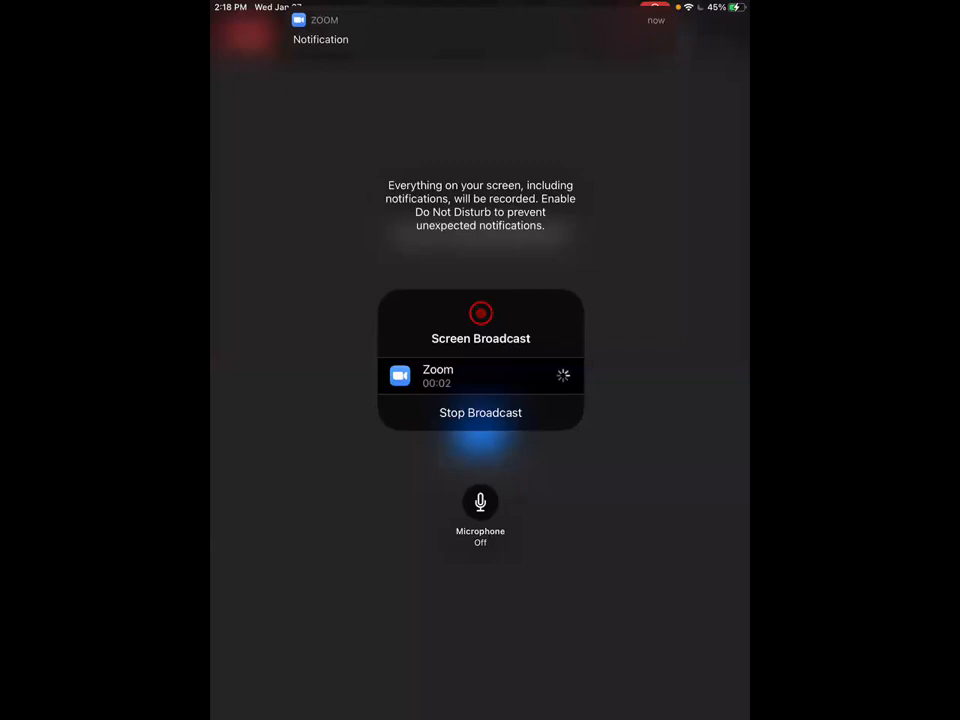
# Step: Open the Final Paper assignment and scroll to its empty Submission Attachments area
pyautogui.click(480, 412)
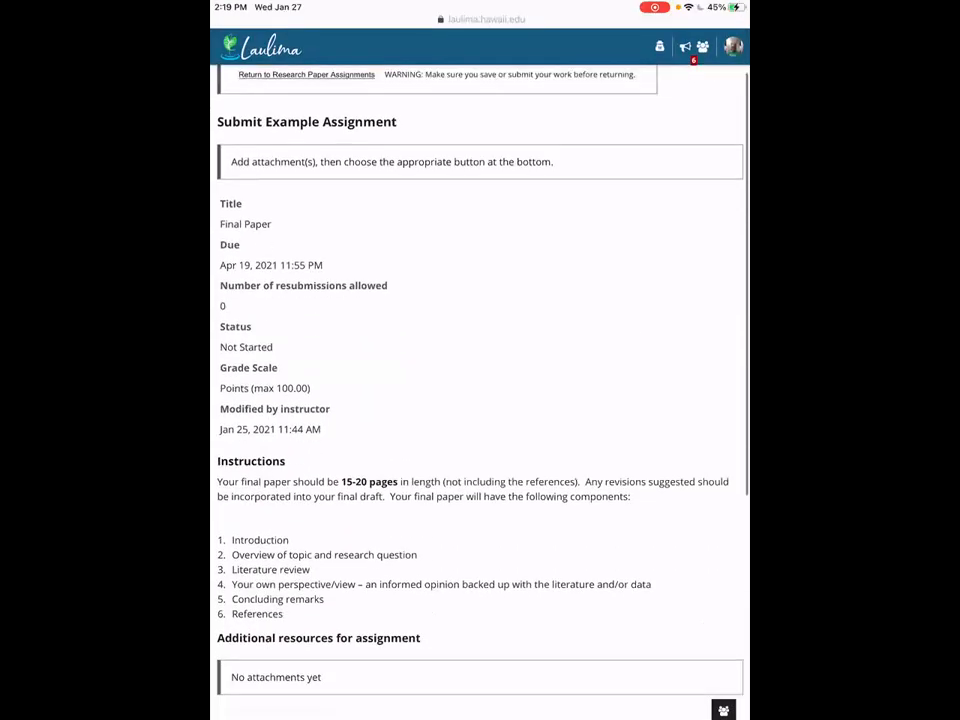
pyautogui.scroll(-3)
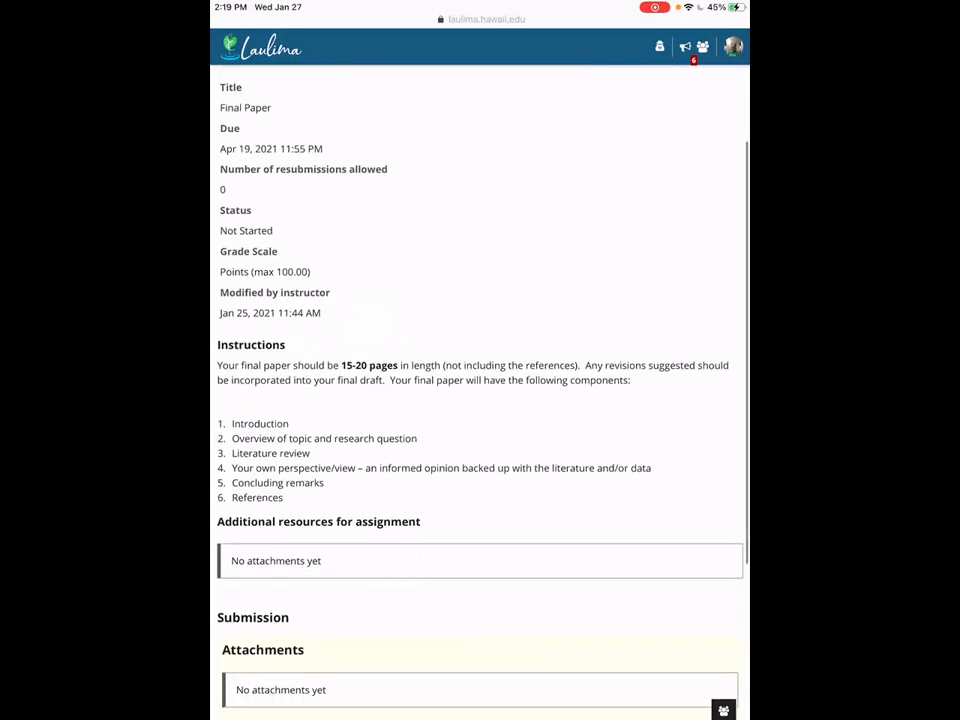